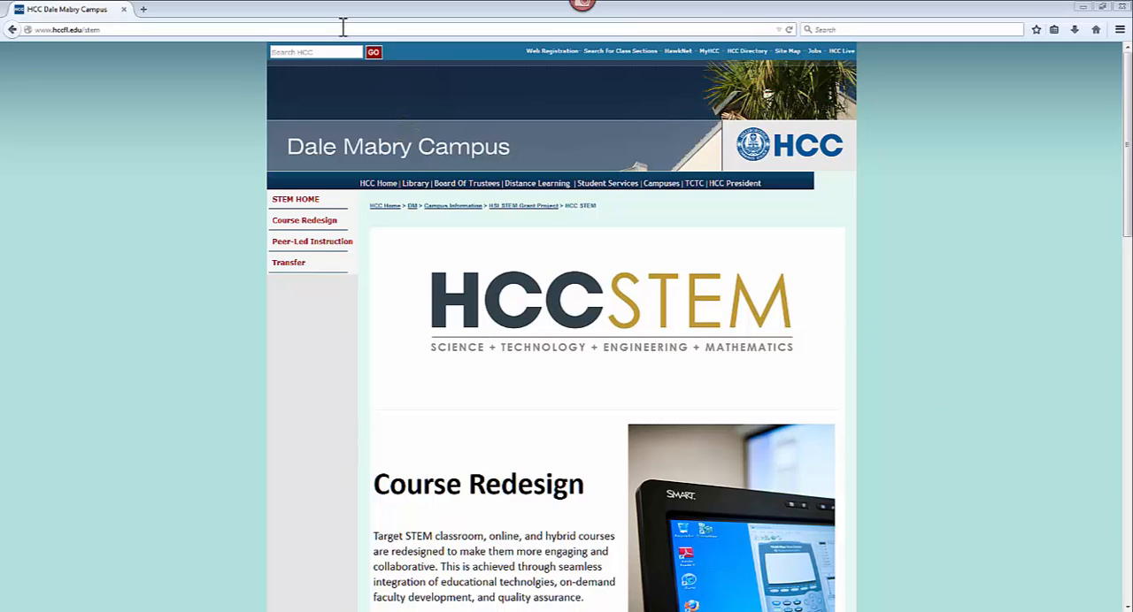
# Step: Go to microsoftonline.com from the Firefox address bar
pyautogui.click(177, 29)
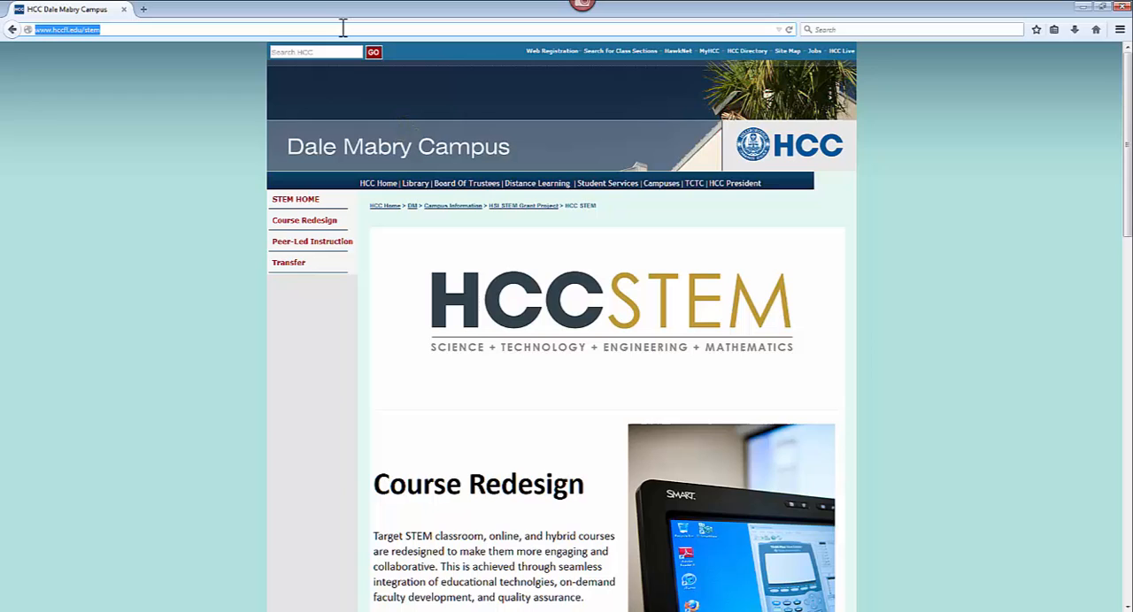
pyautogui.write('microsoftonline.com')
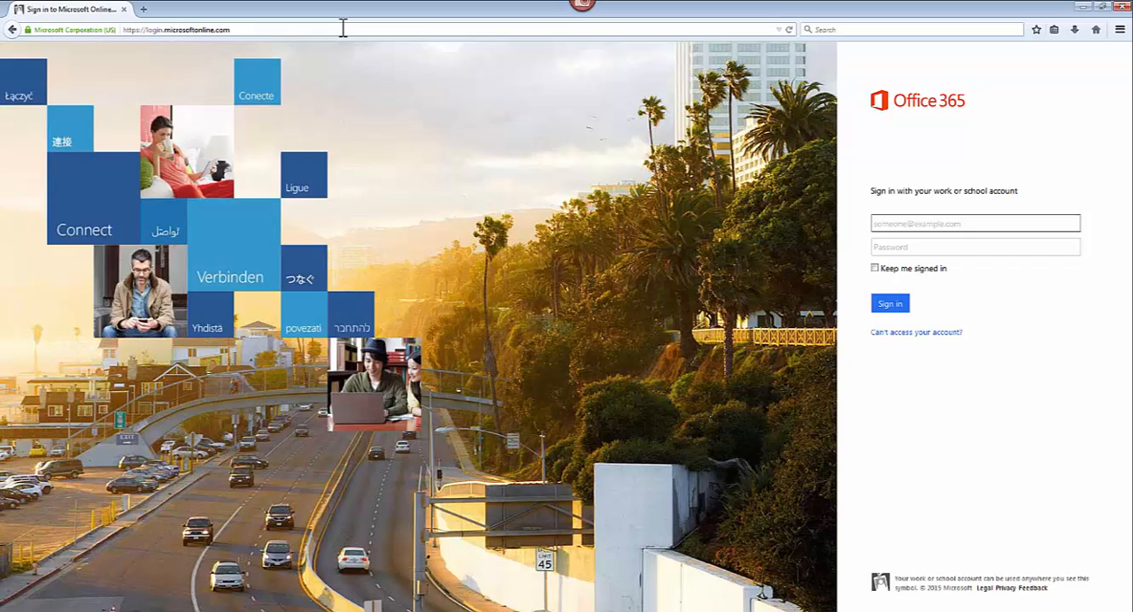
# Step: Enter the work account 'areo' and continue to sign in
pyautogui.write('areo')
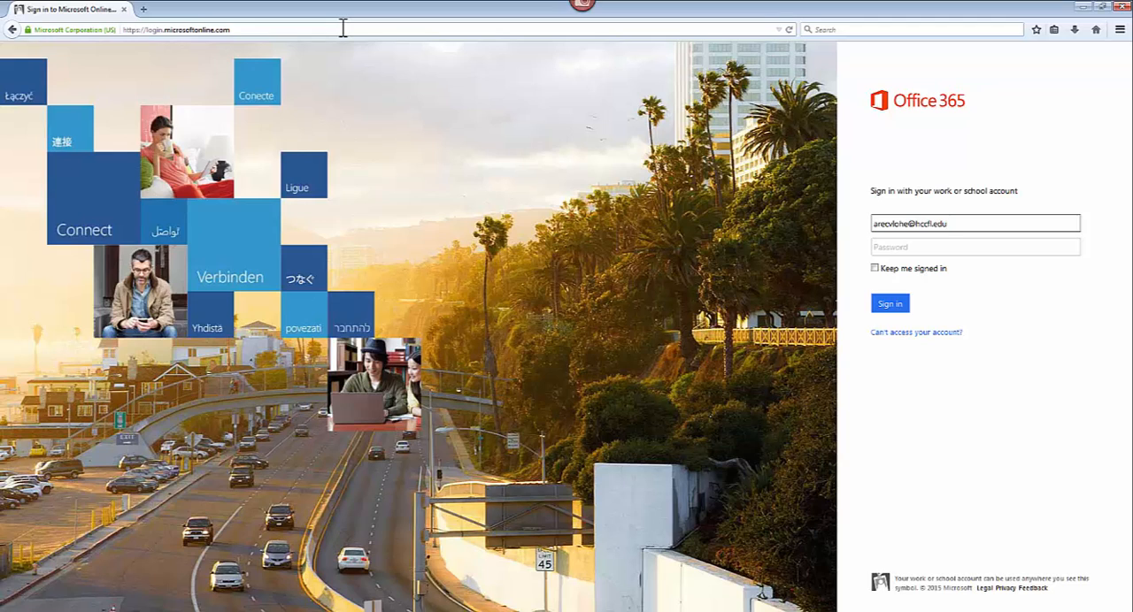
pyautogui.click(890, 303)
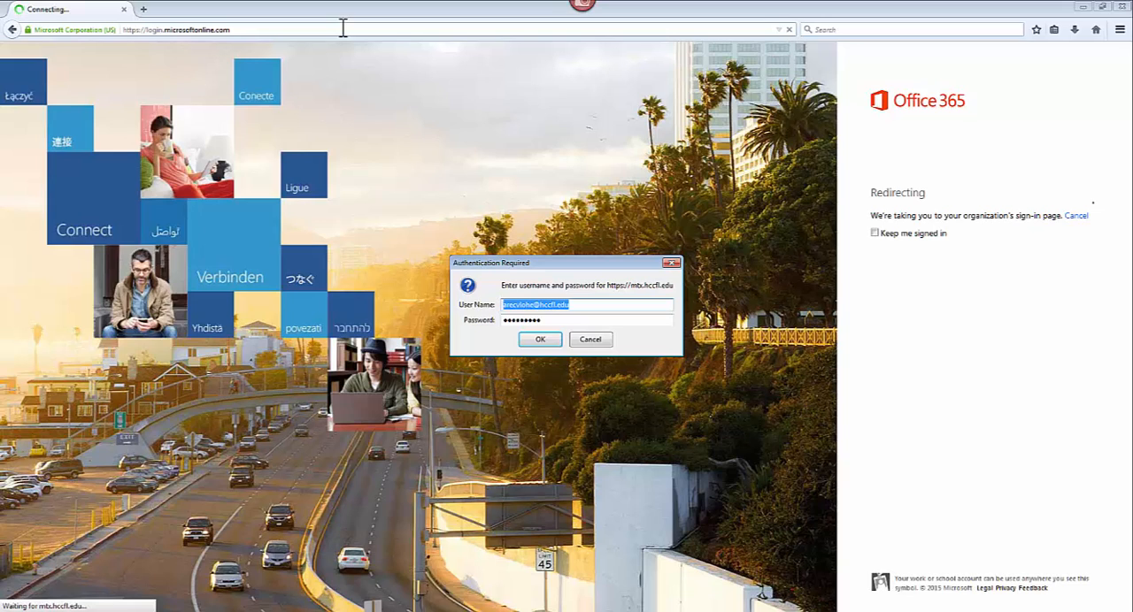
# Step: Enter the password in the Authentication Required dialog and confirm with OK
pyautogui.click(586, 320)
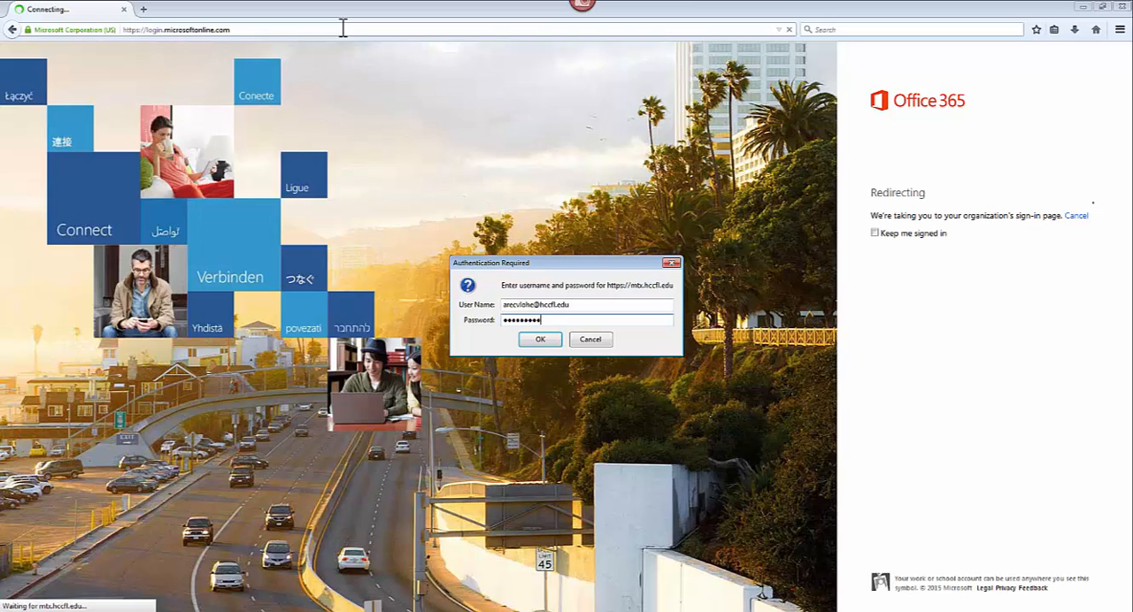
pyautogui.click(540, 339)
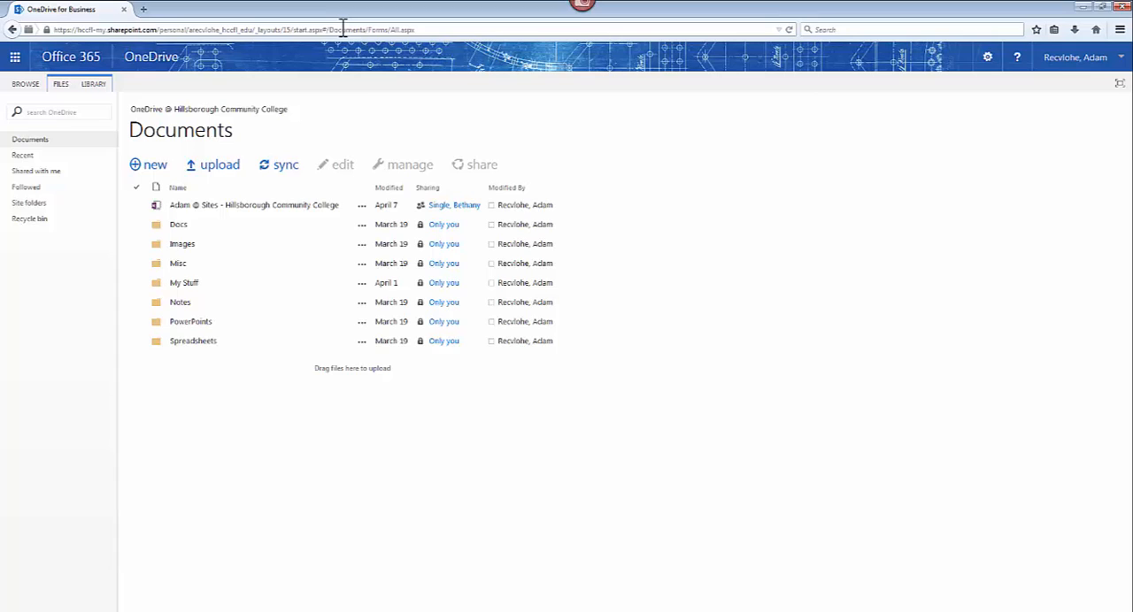
pyautogui.moveTo(847, 320)
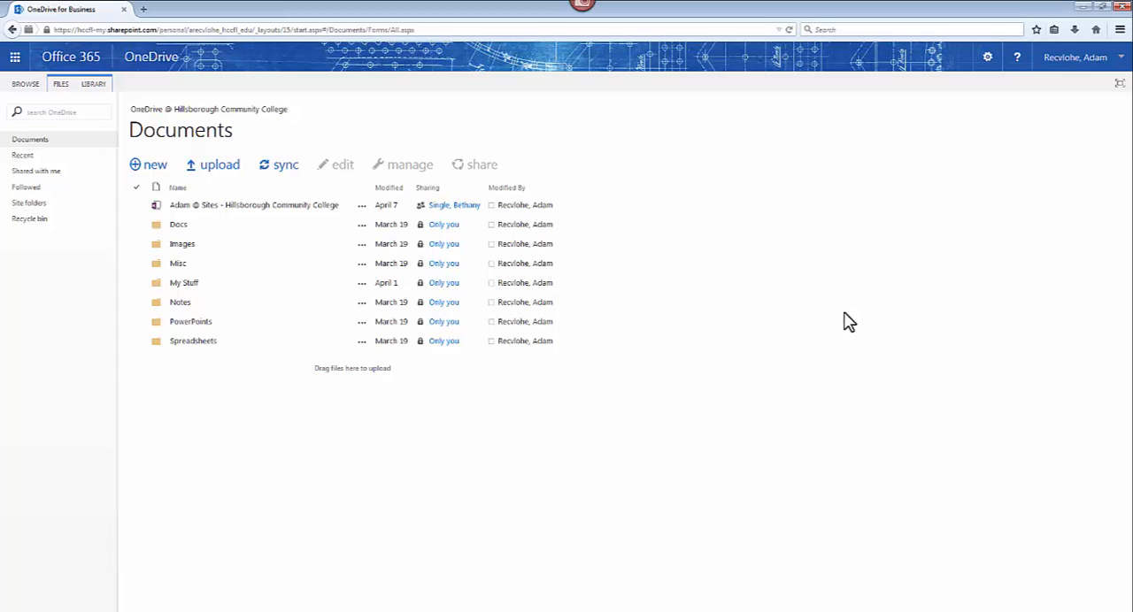
pyautogui.moveTo(1016, 140)
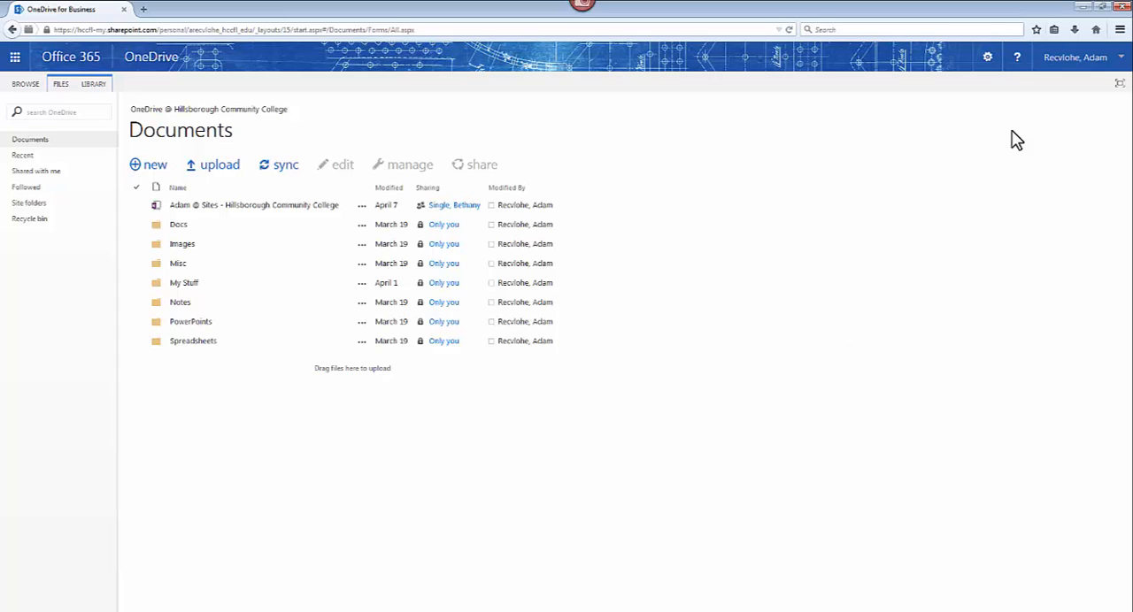
pyautogui.moveTo(986, 57)
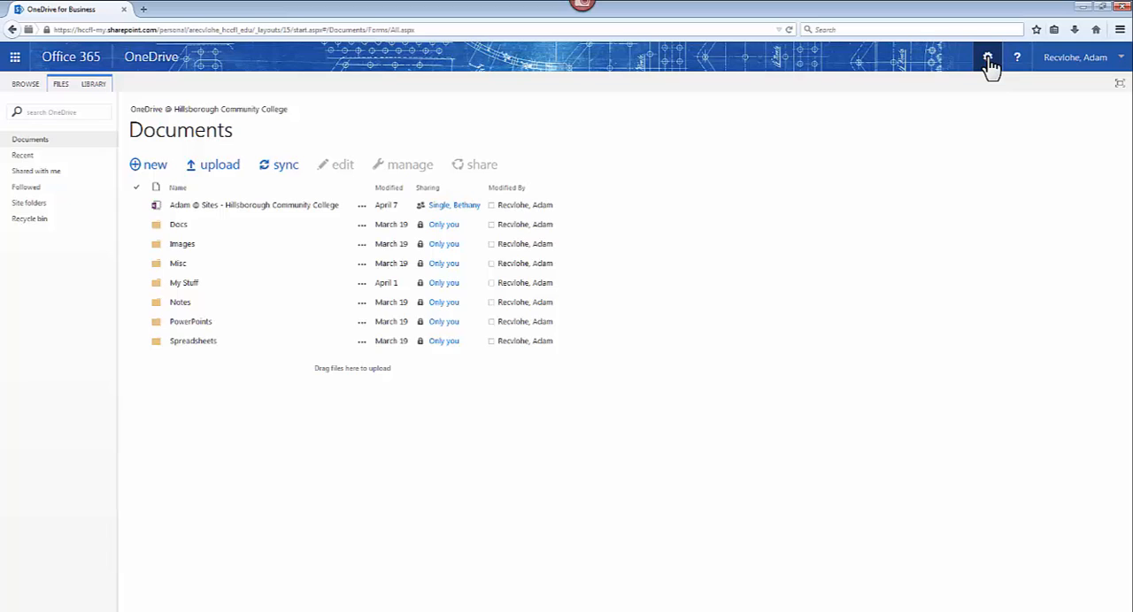
# Step: Choose Office 365 settings from the gear menu
pyautogui.click(987, 57)
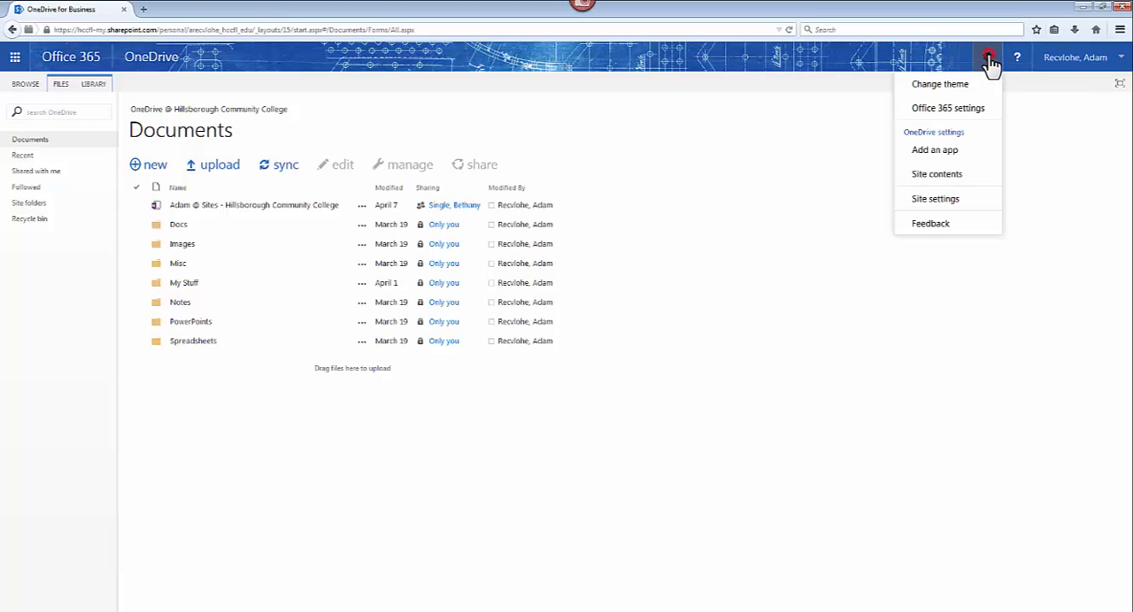
pyautogui.moveTo(948, 107)
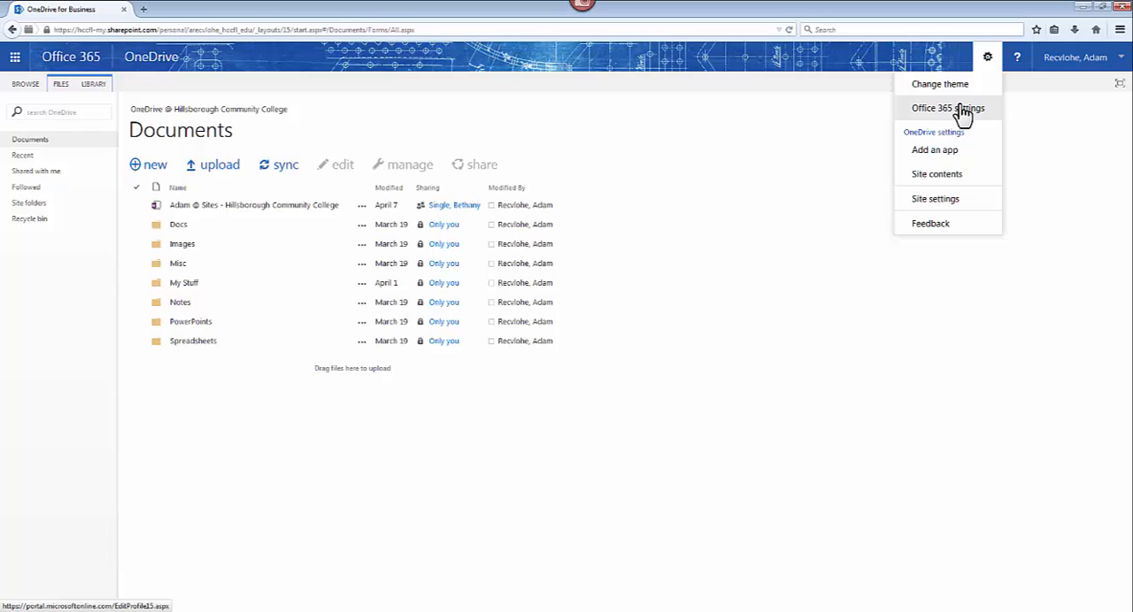
pyautogui.click(947, 107)
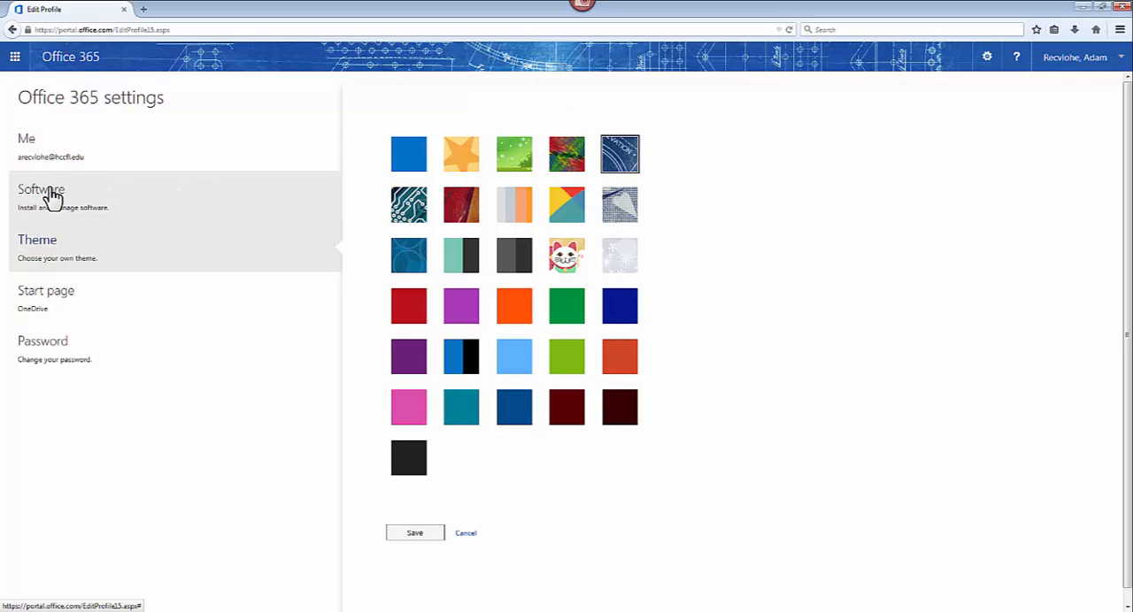
# Step: Open Software in Office 365 settings, then its OneDrive section
pyautogui.click(41, 190)
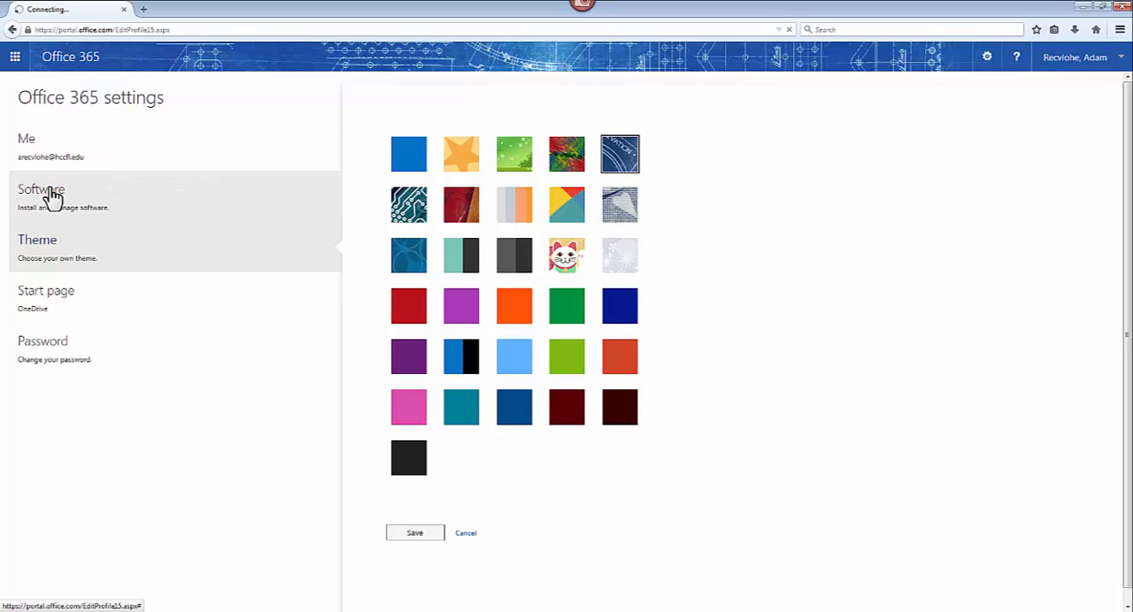
pyautogui.click(41, 189)
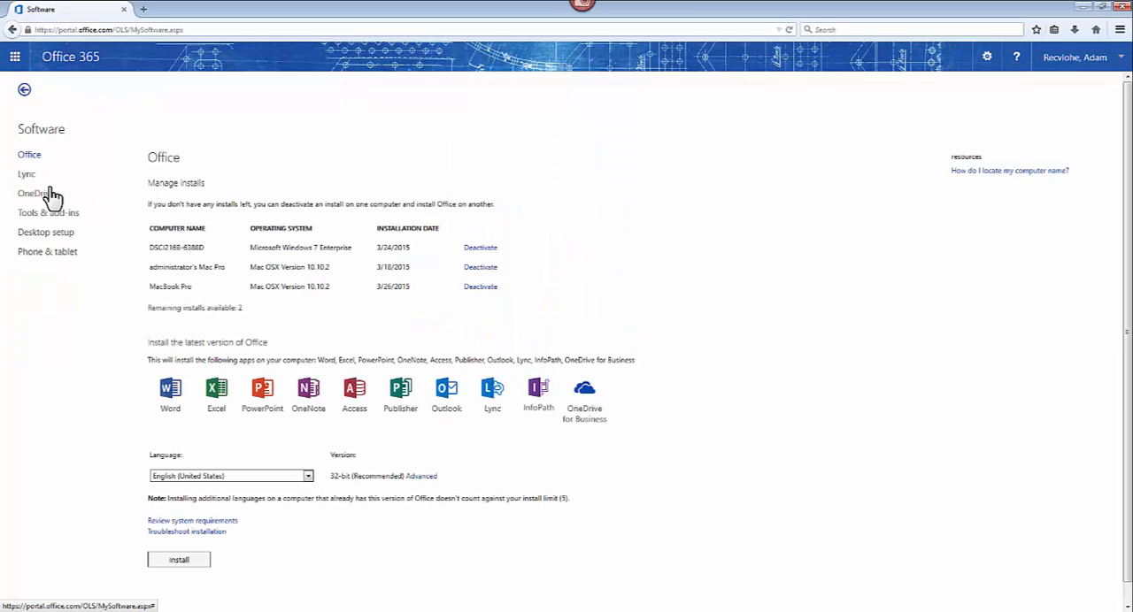
pyautogui.moveTo(42, 197)
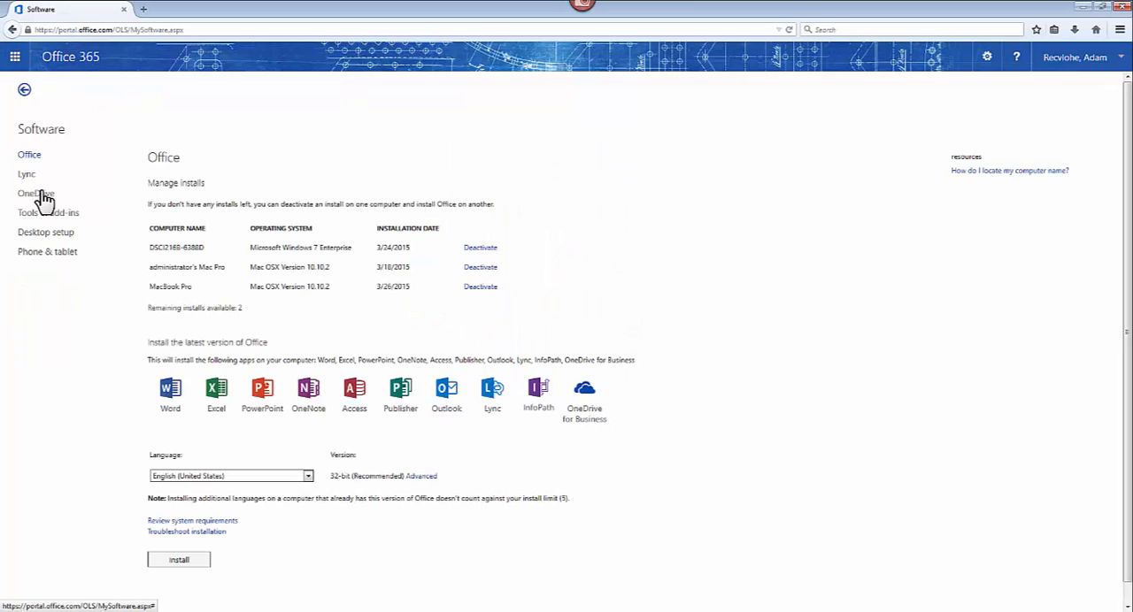
pyautogui.click(35, 193)
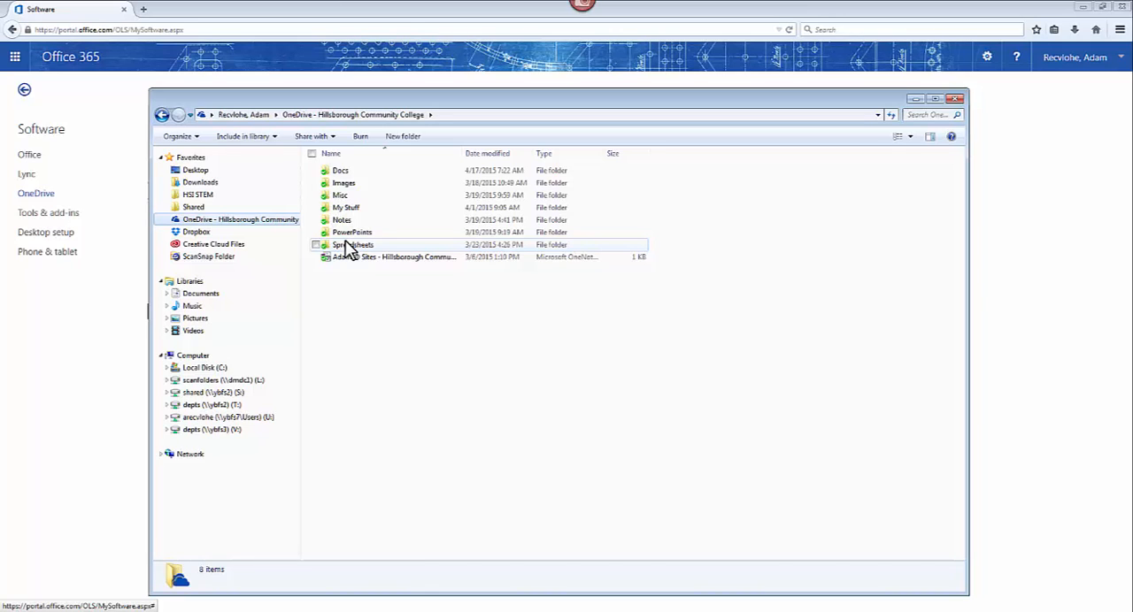
# Step: Open the Docs folder in the synced OneDrive - Hillsborough Community College folder
pyautogui.doubleClick(340, 170)
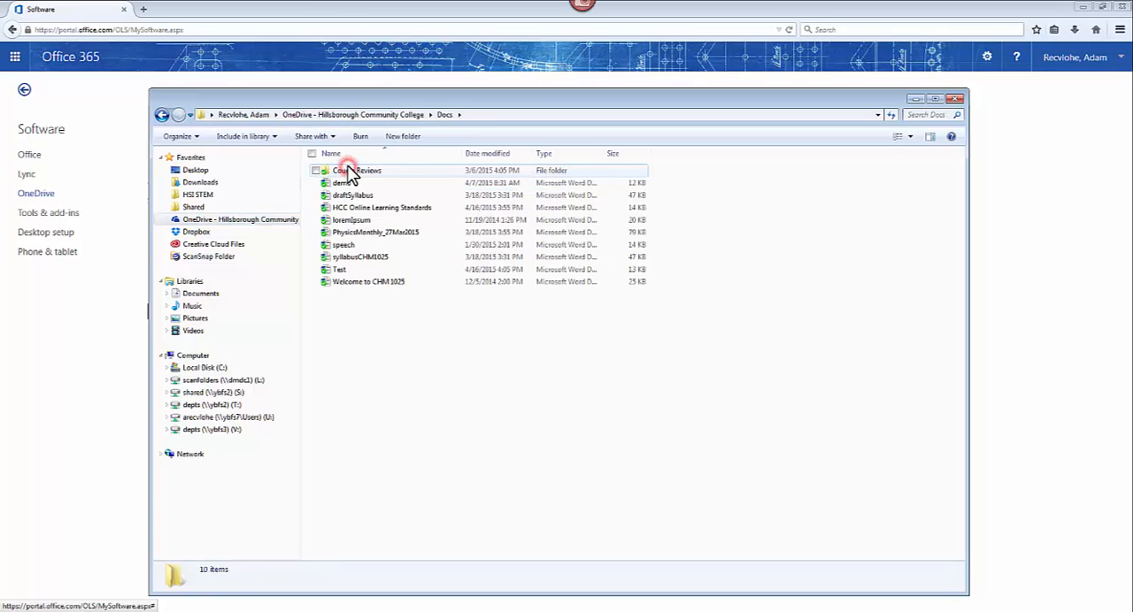